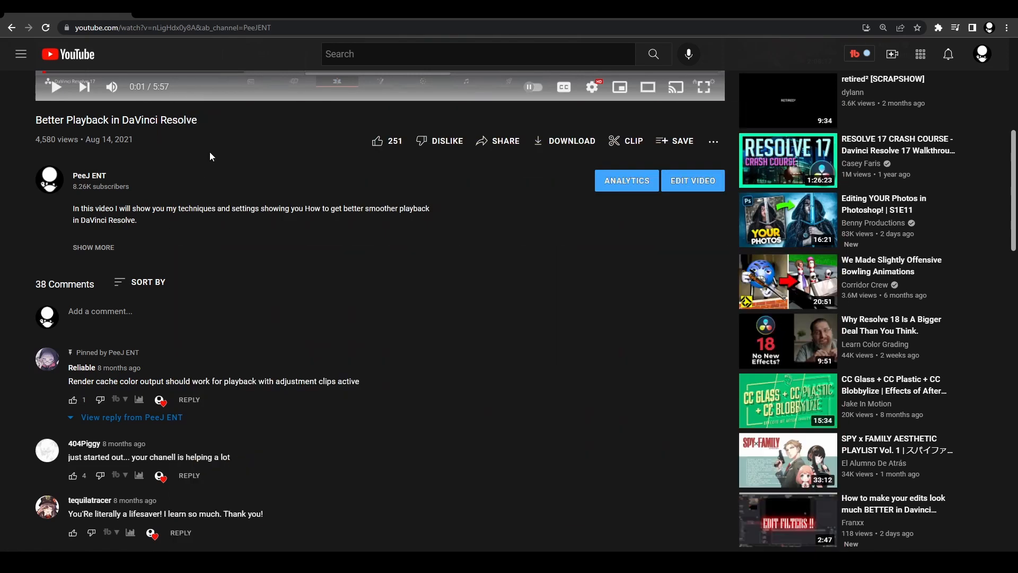
- Play the timeline, then check the Playback menu's Render Cache mode is User
scroll(down, 3)
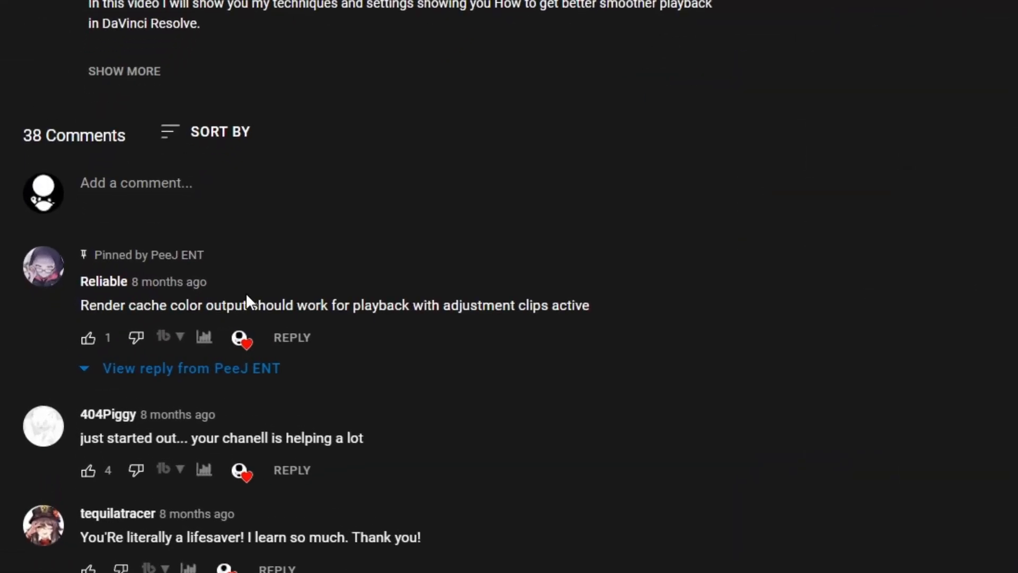
mouse_move(400, 296)
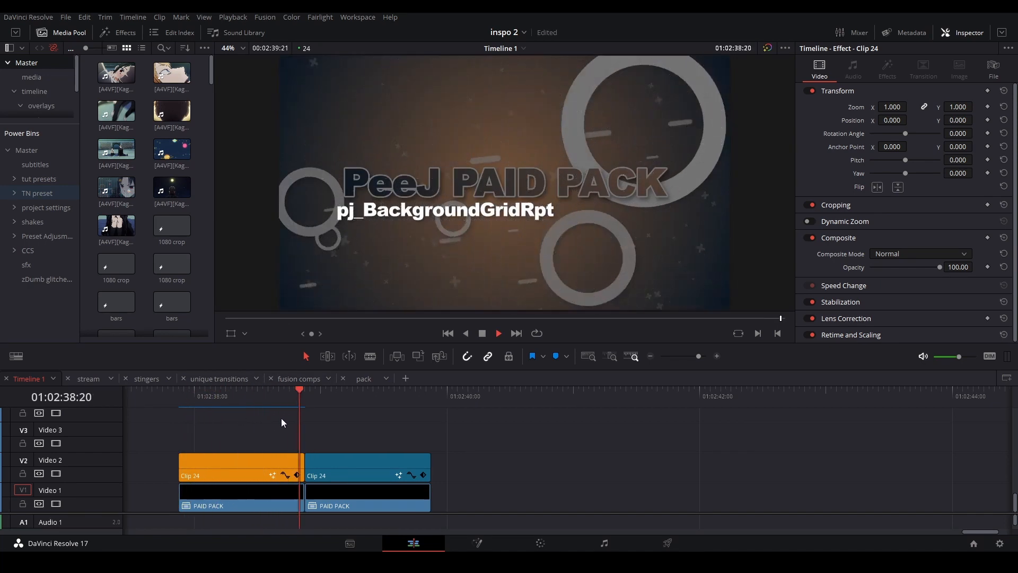
key(Right)
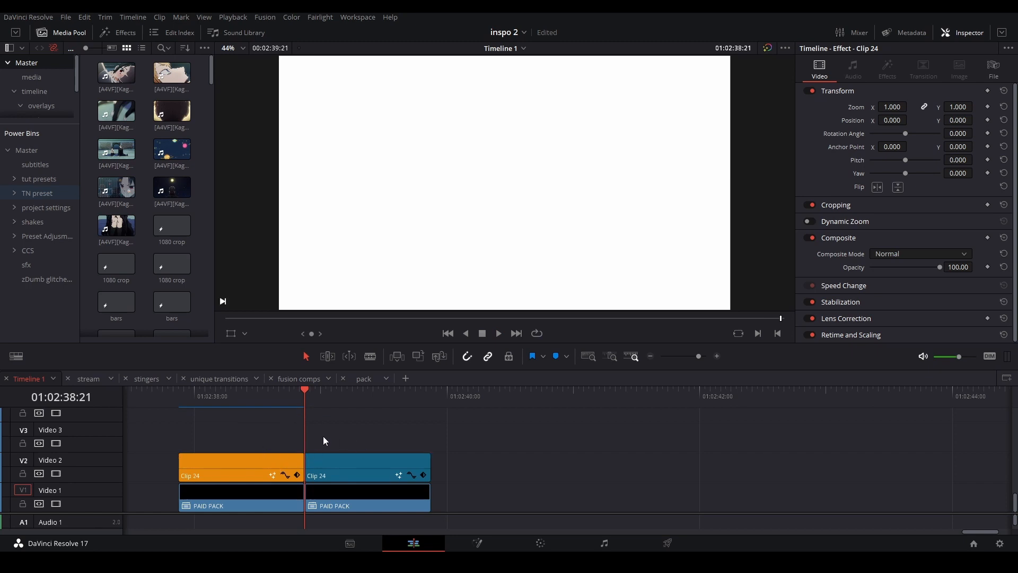
click(498, 333)
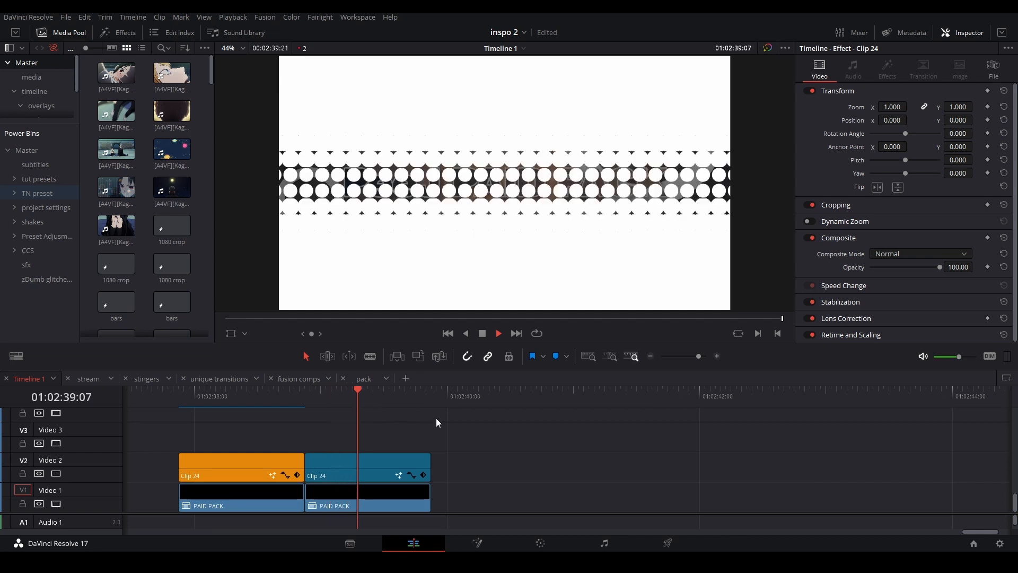
click(235, 412)
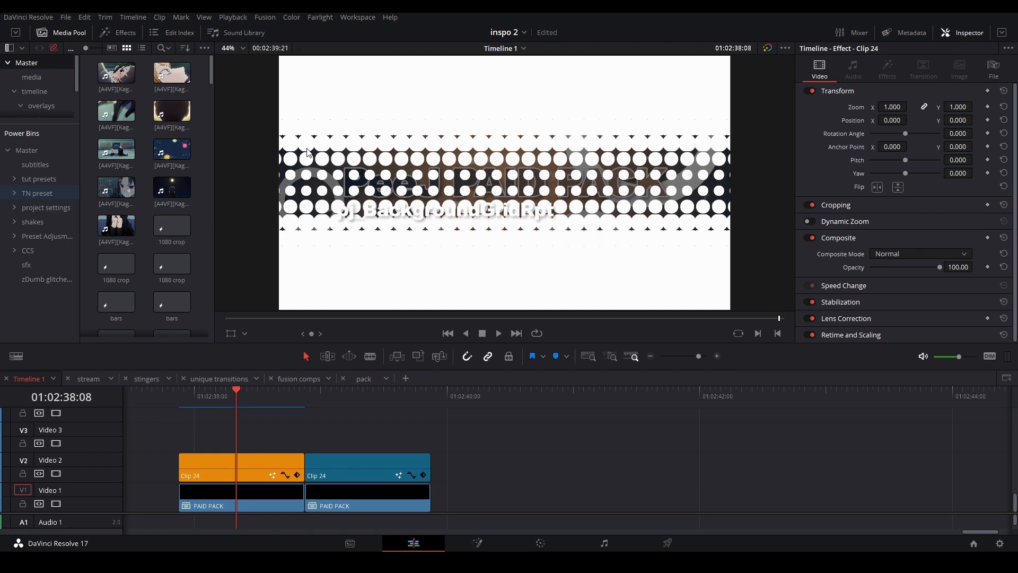
mouse_move(245, 19)
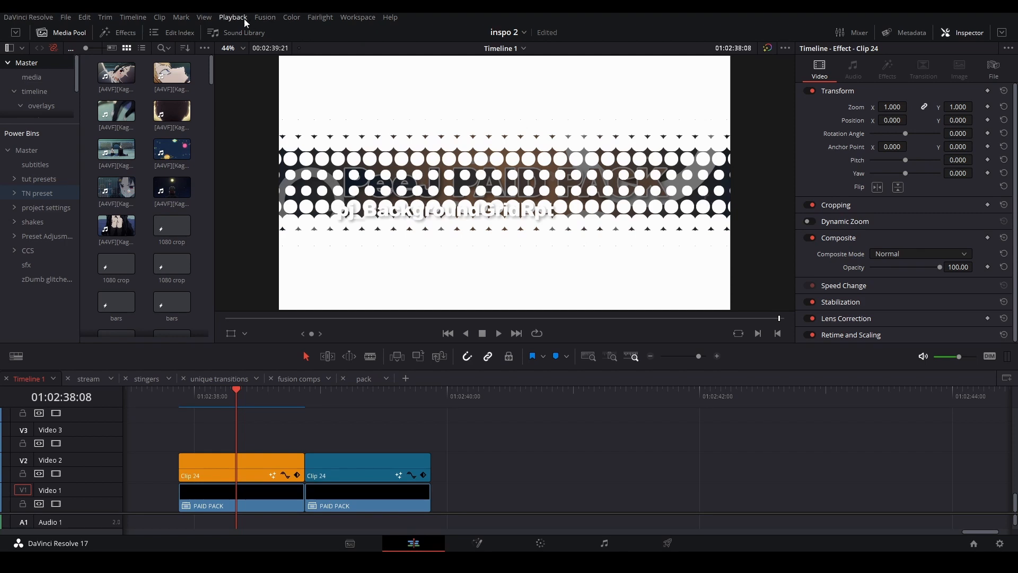
click(232, 17)
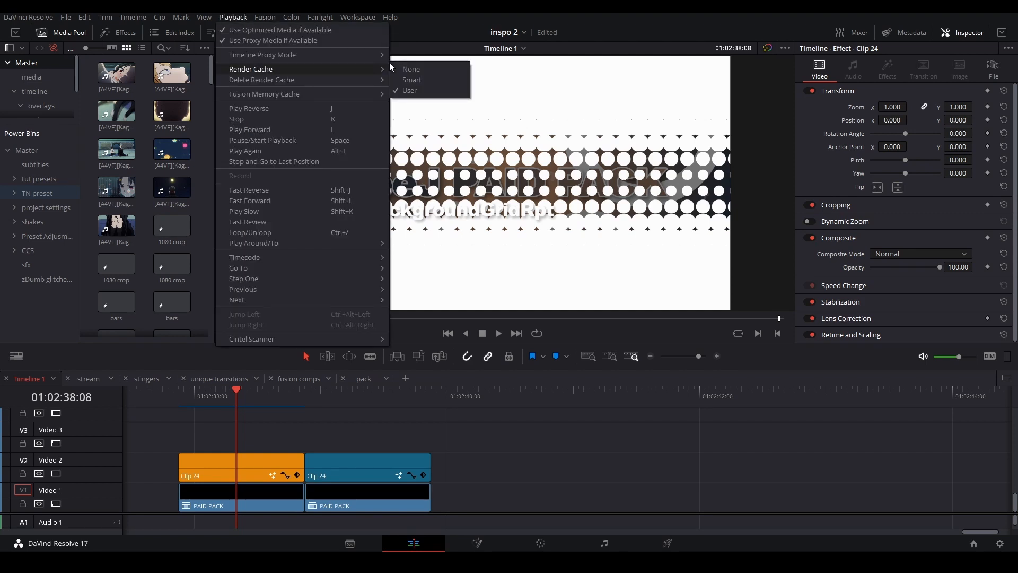
mouse_move(438, 90)
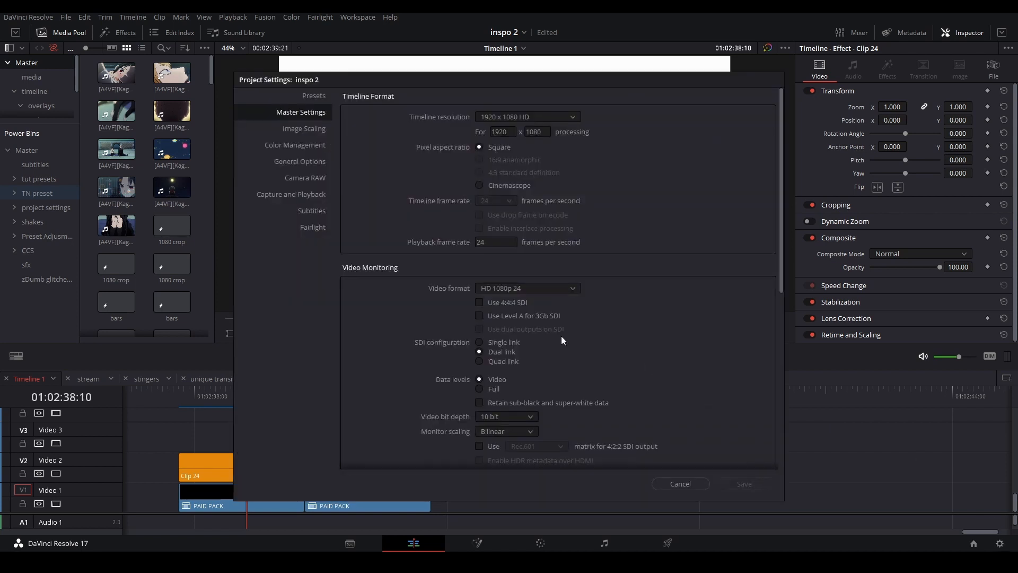
scroll(down, 3)
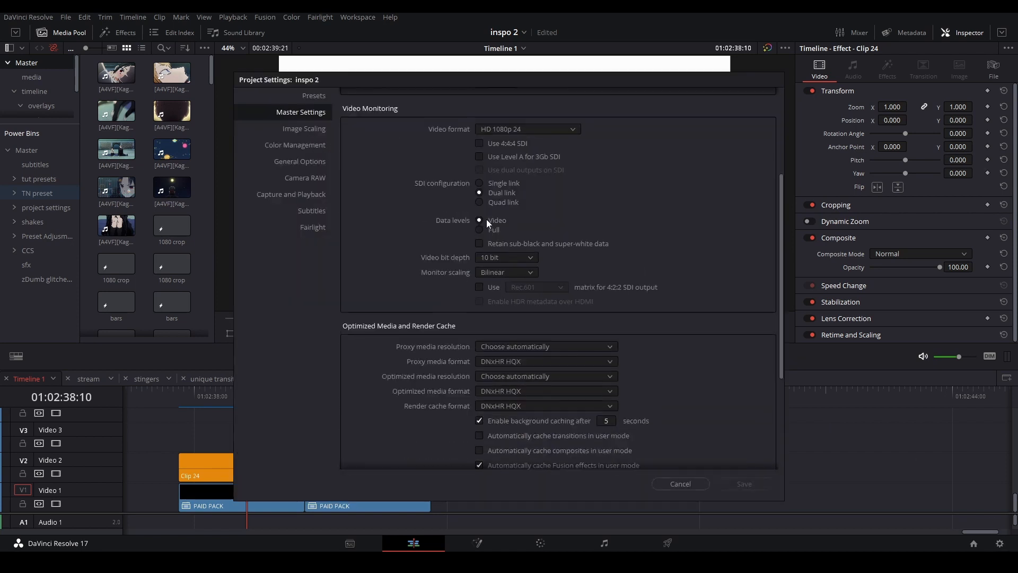
scroll(down, 3)
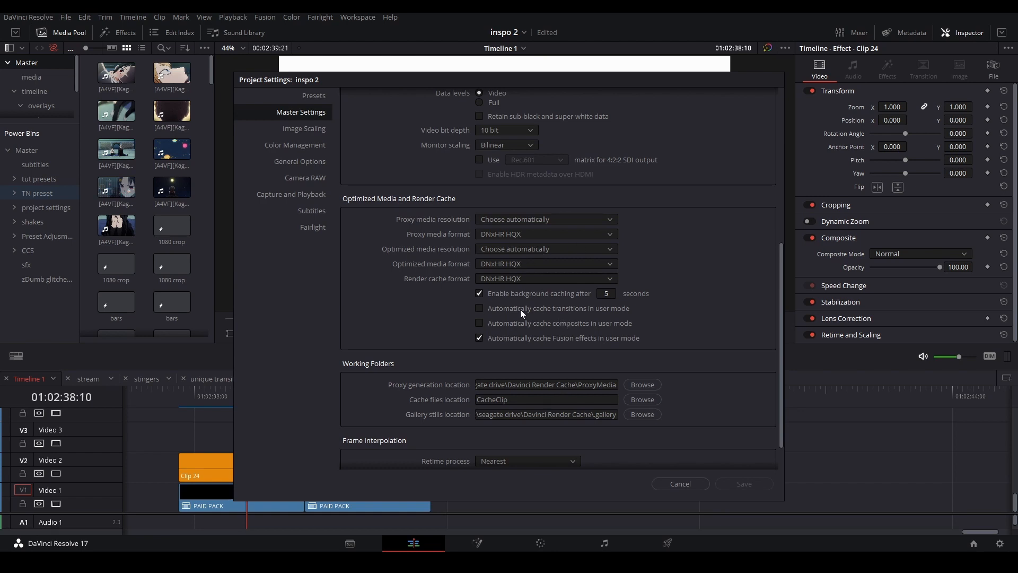
mouse_move(614, 282)
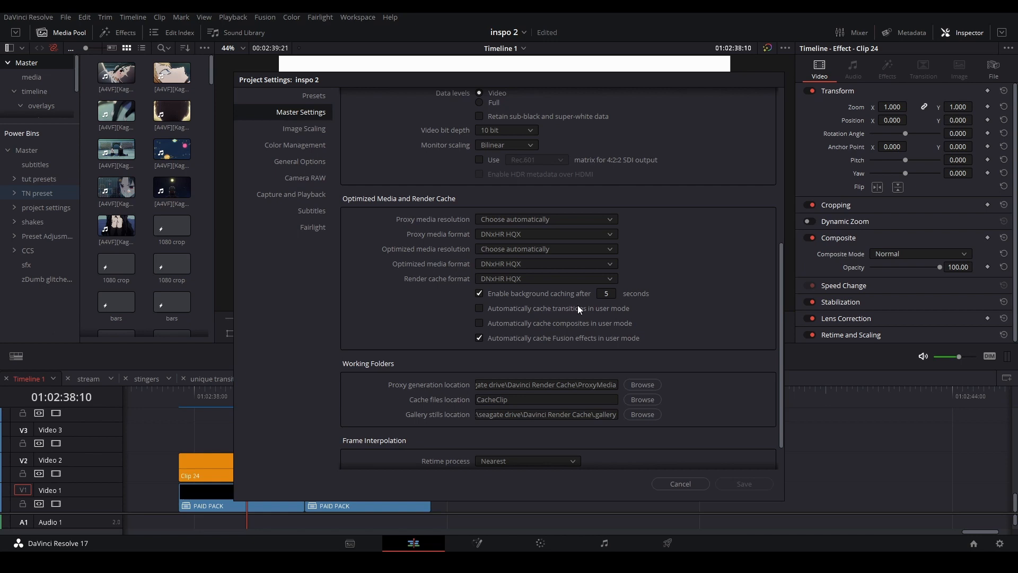
mouse_move(639, 300)
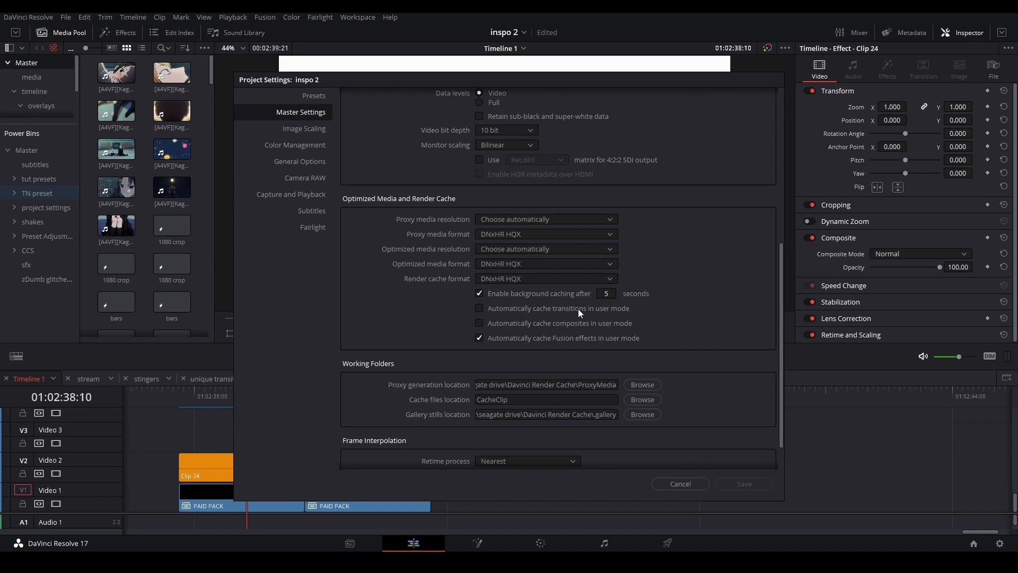
mouse_move(653, 317)
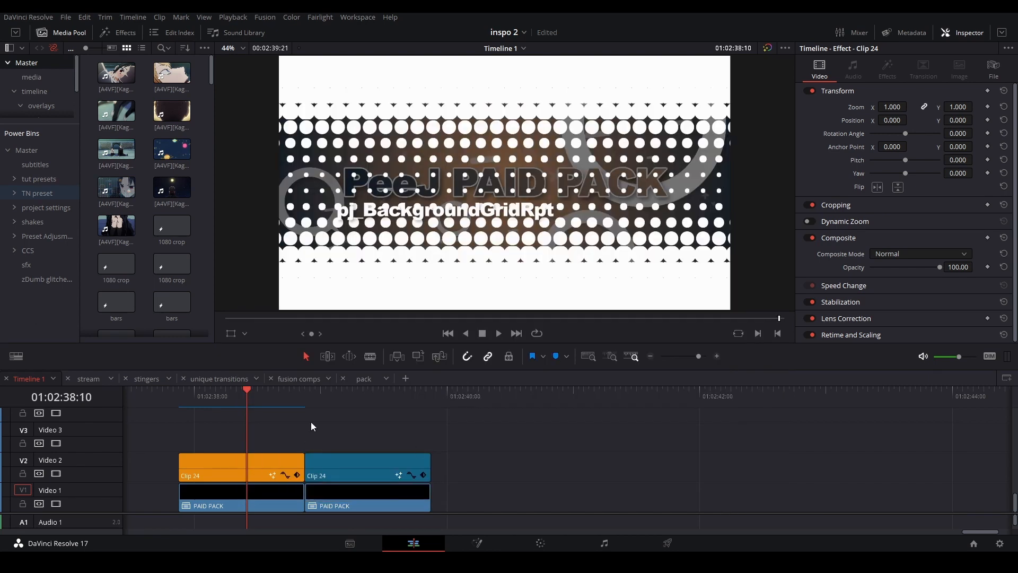
mouse_move(354, 444)
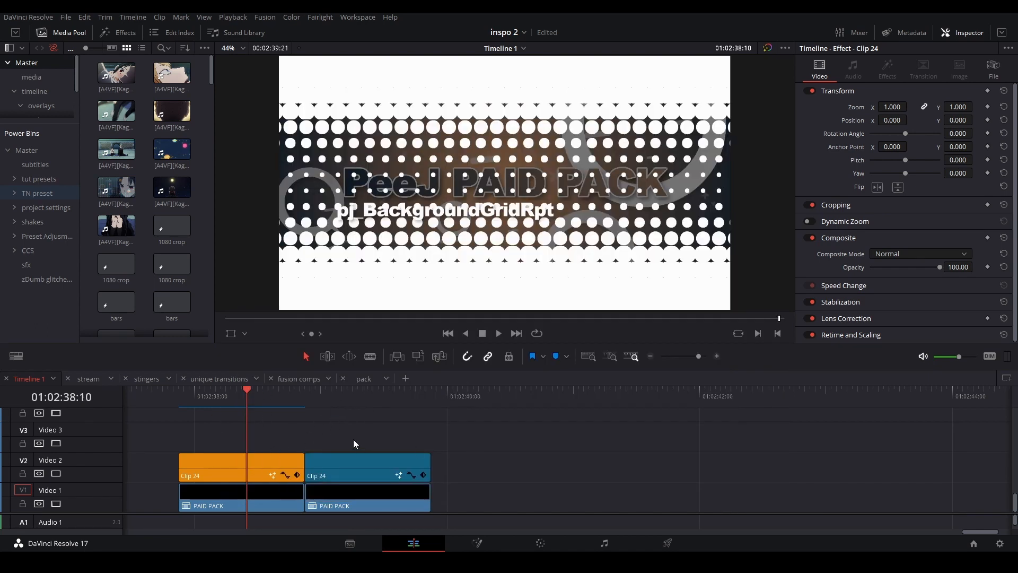
mouse_move(282, 382)
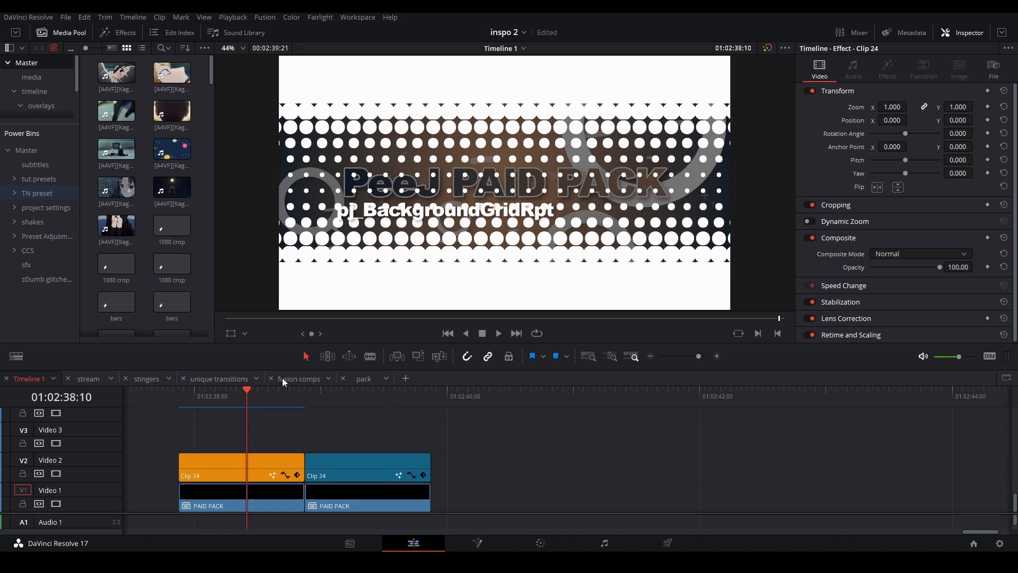
- Set Render Cache Color Output on the second Clip 24 adjustment clip and let it cache
right_click(367, 468)
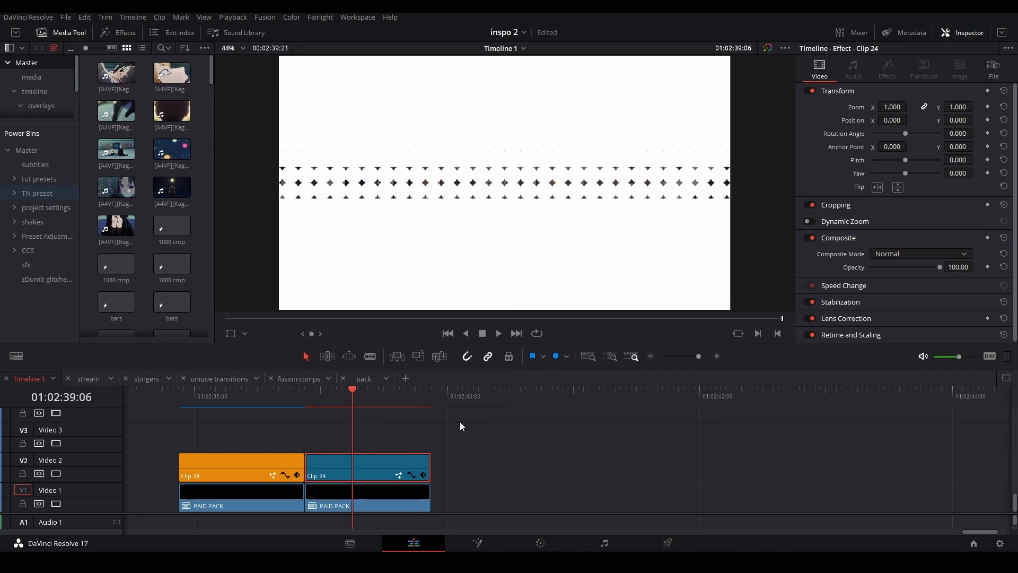
click(305, 389)
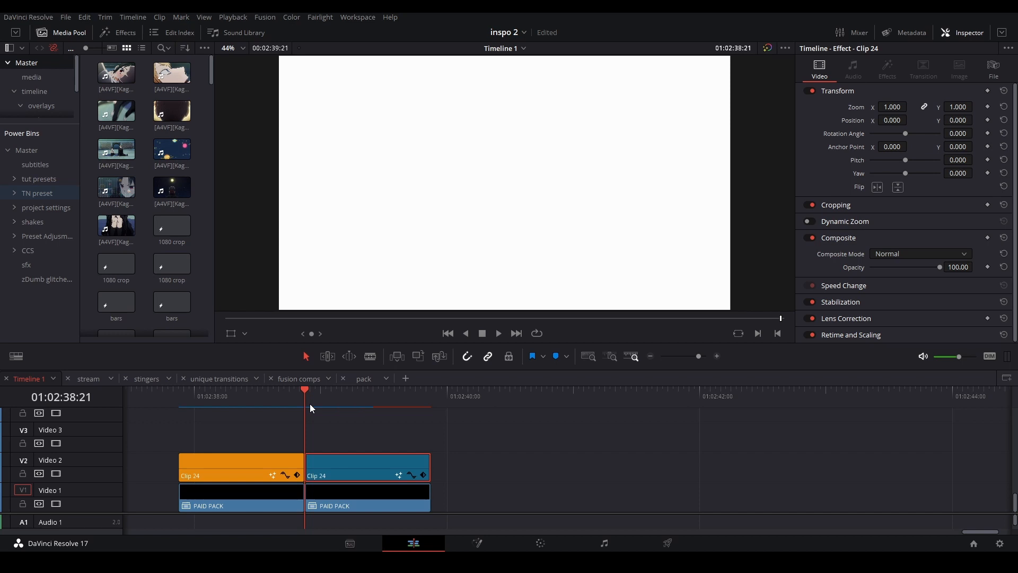
mouse_move(365, 421)
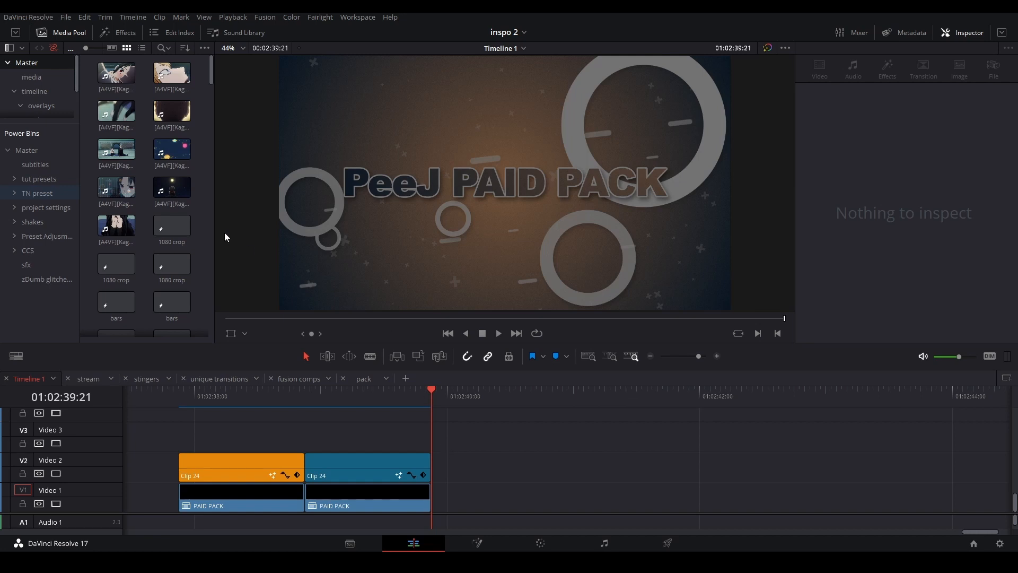
- Show the Media Storage locations in DaVinci Resolve's system preferences
click(27, 17)
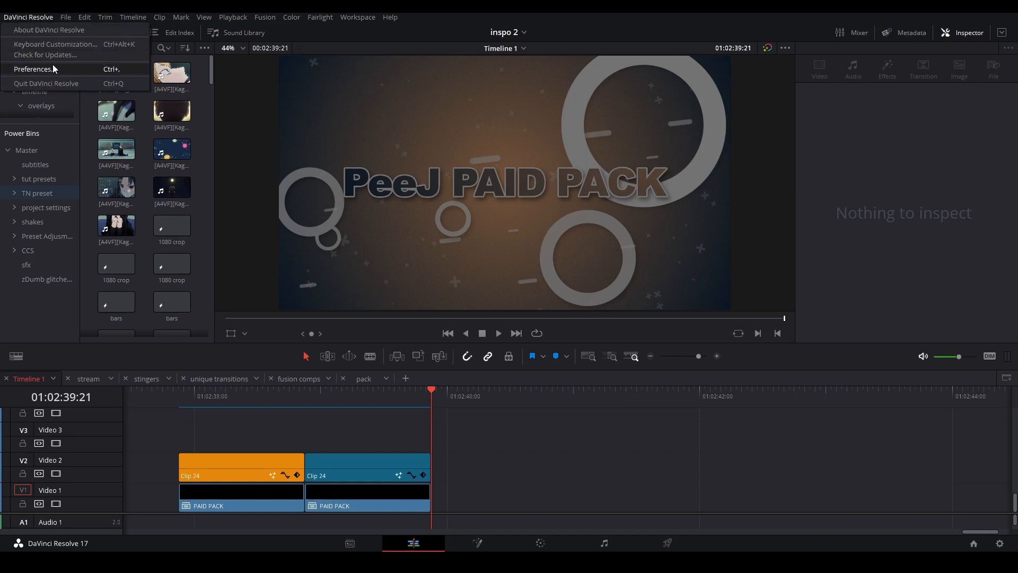
click(33, 69)
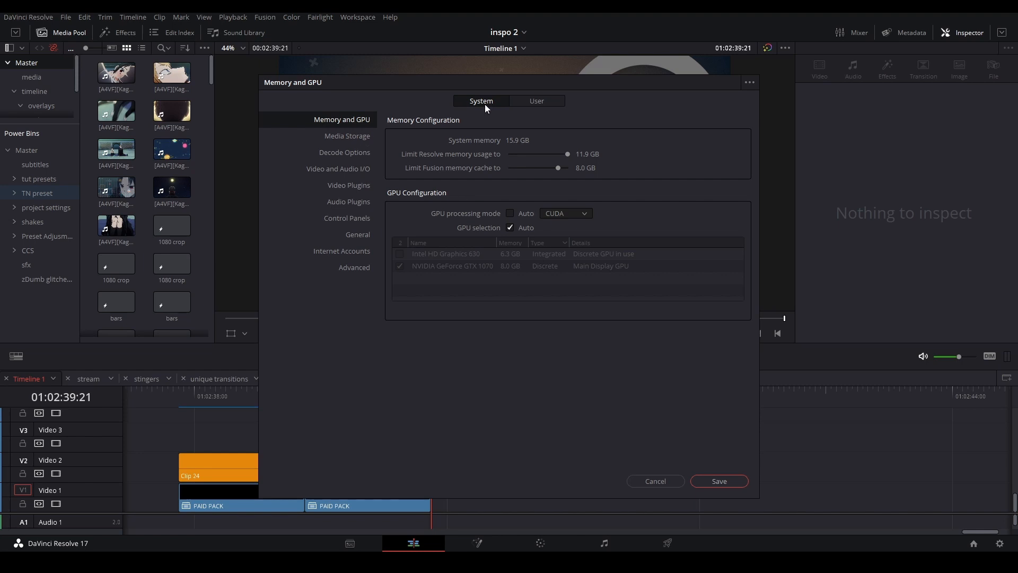
click(348, 136)
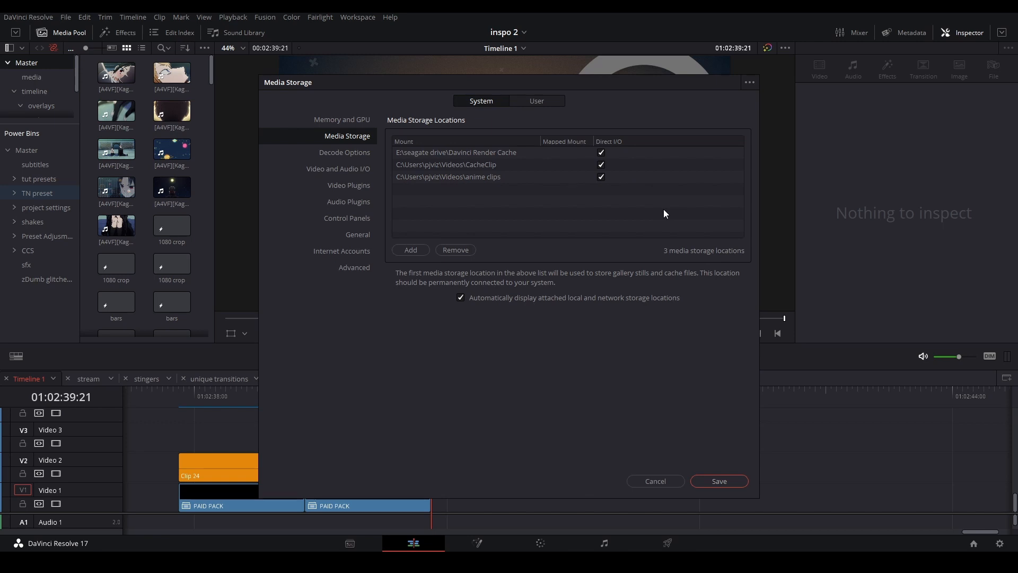
mouse_move(602, 129)
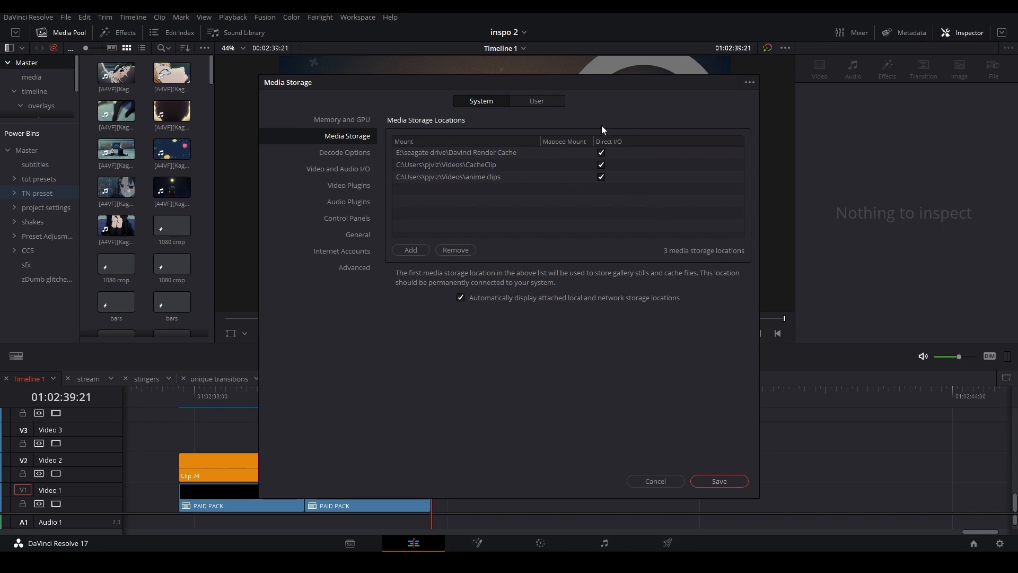
mouse_move(273, 542)
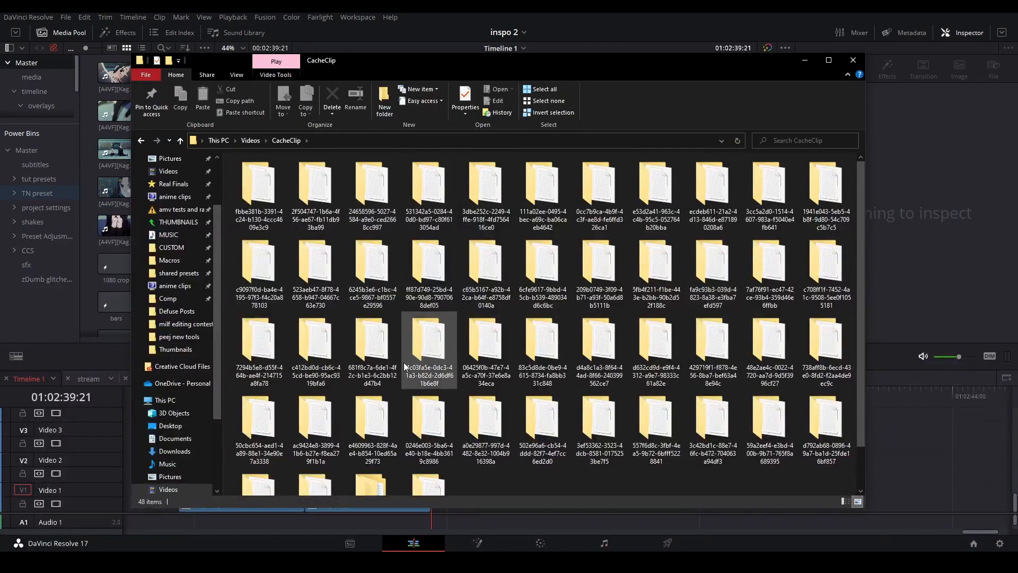
- Inspect the cache folders inside CacheClip in File Explorer, then close that window
scroll(down, 3)
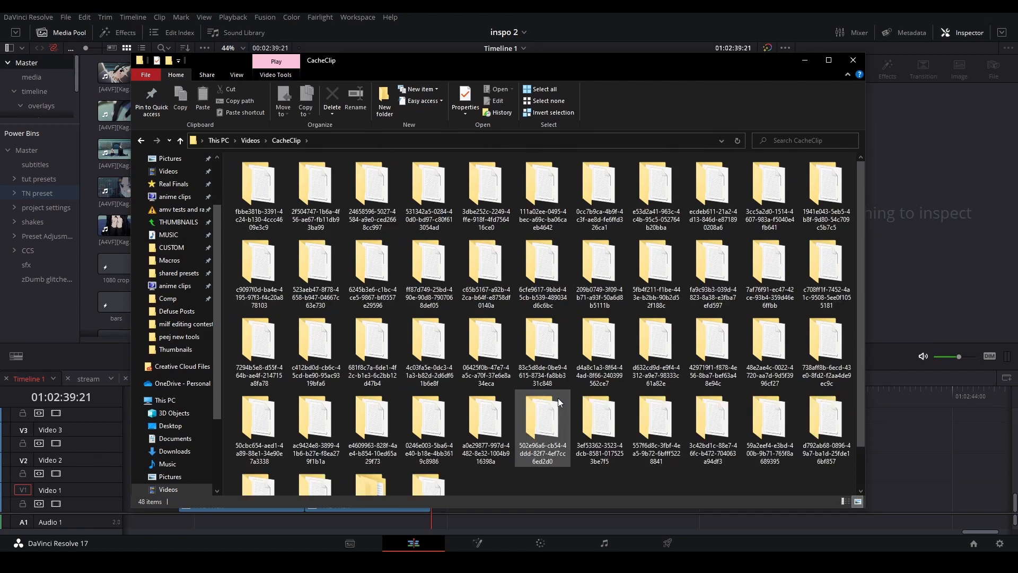
mouse_move(541, 425)
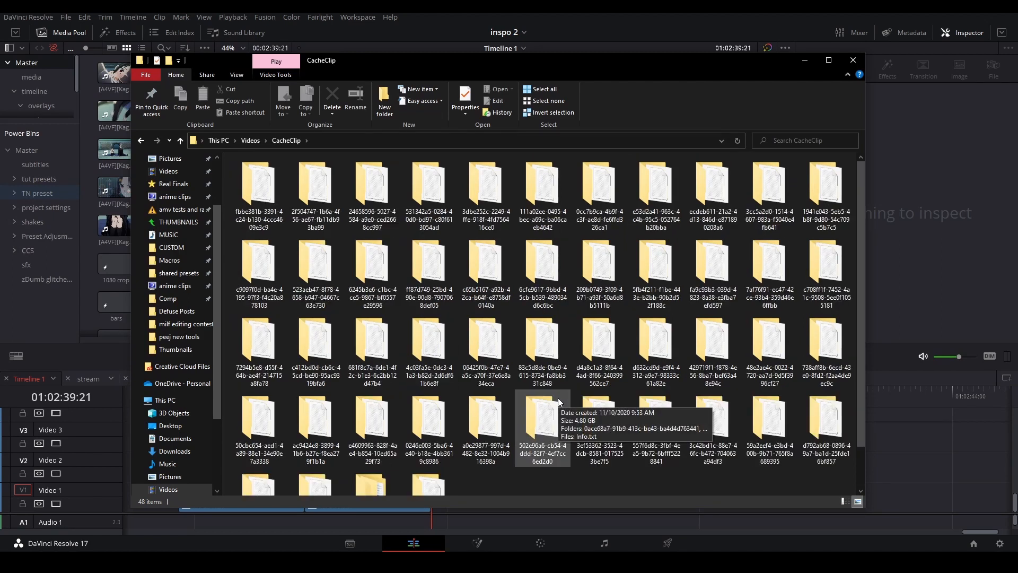
mouse_move(542, 268)
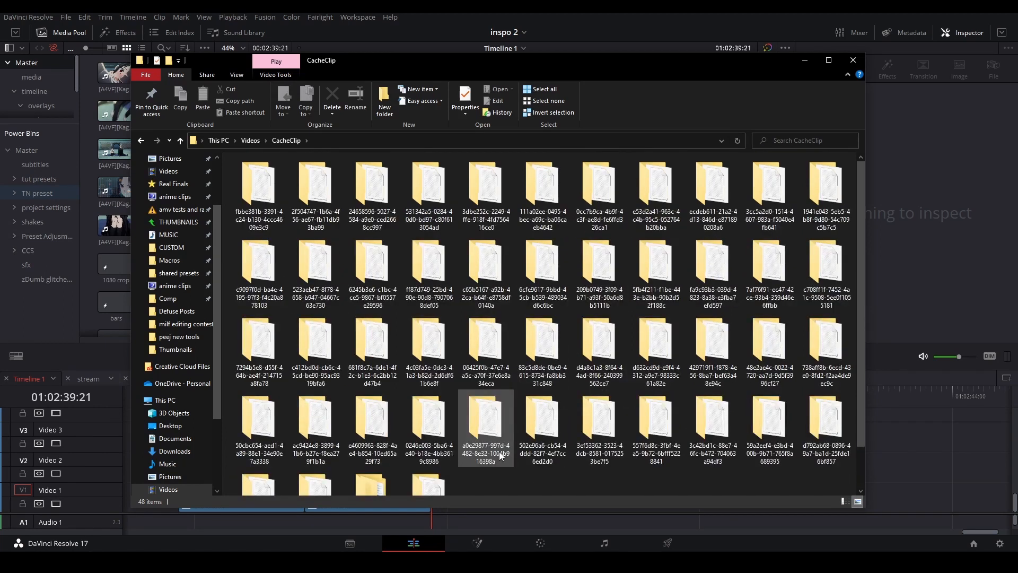
click(372, 272)
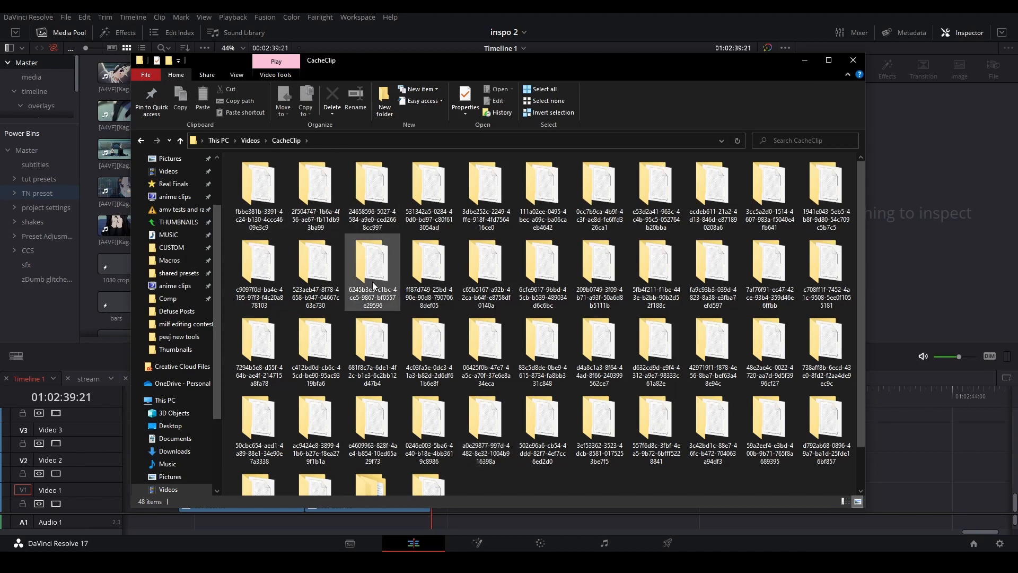
click(542, 266)
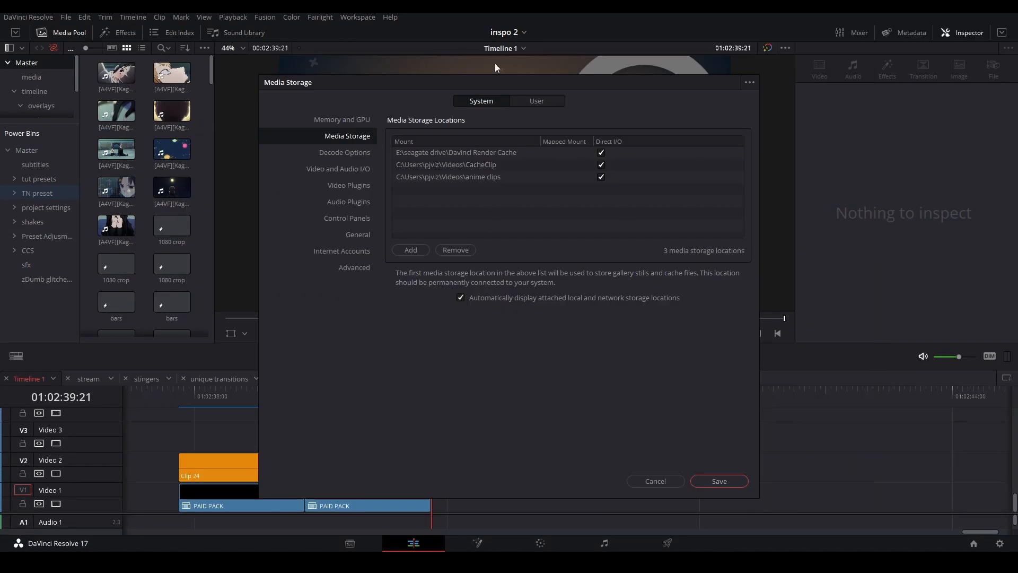
- Cancel out of the preferences to return to the Edit page timeline
click(455, 152)
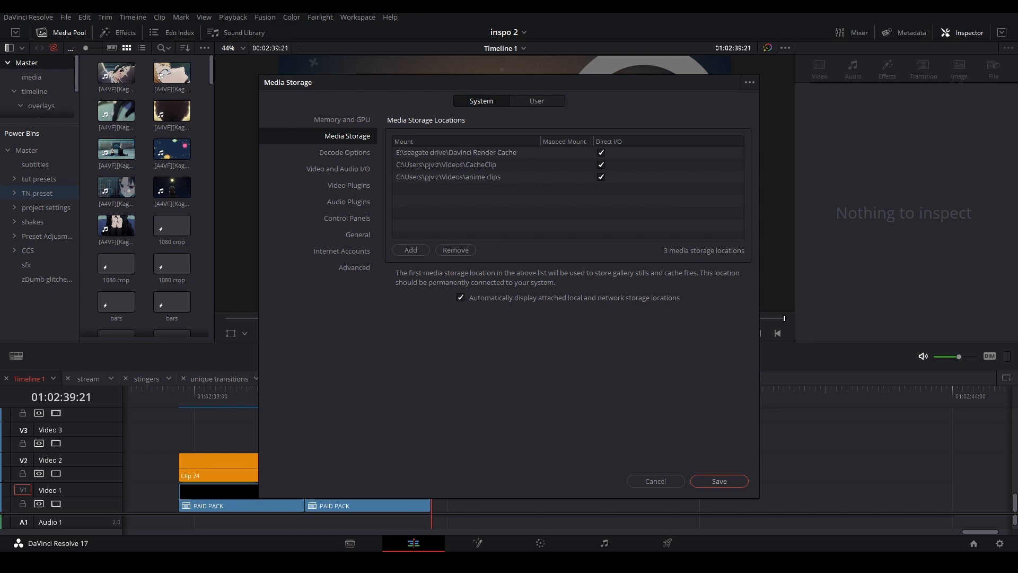
click(446, 164)
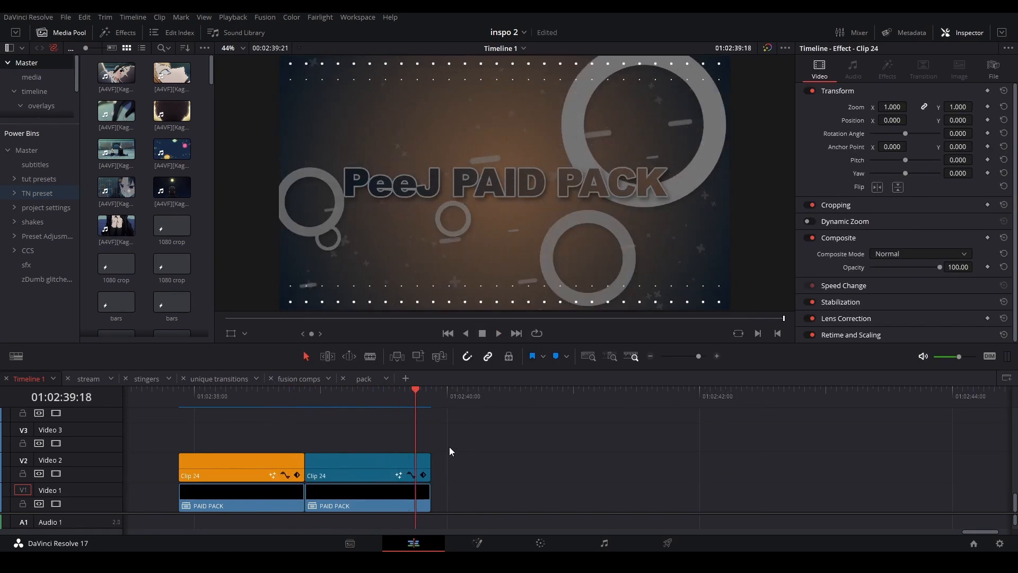
click(226, 401)
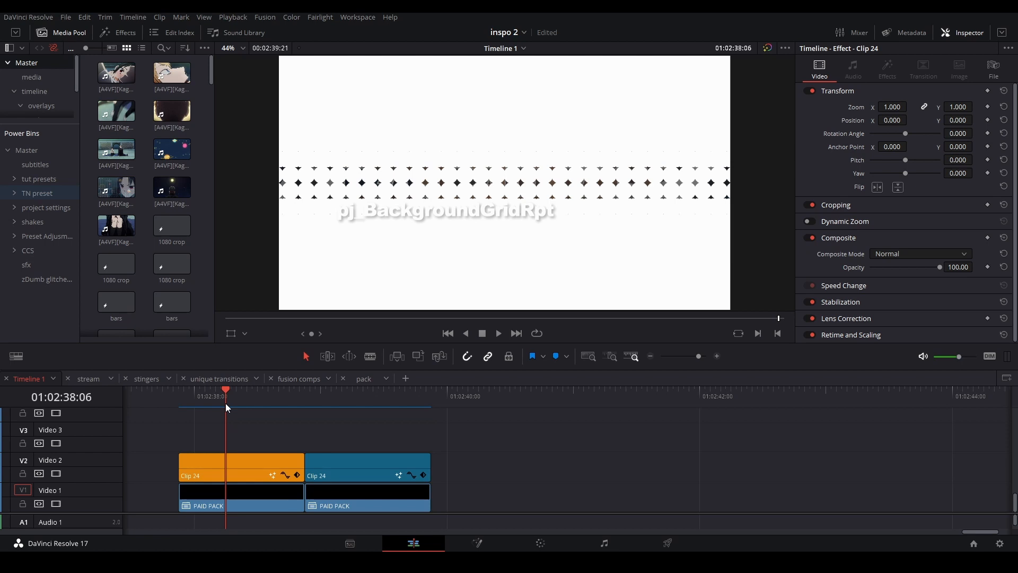